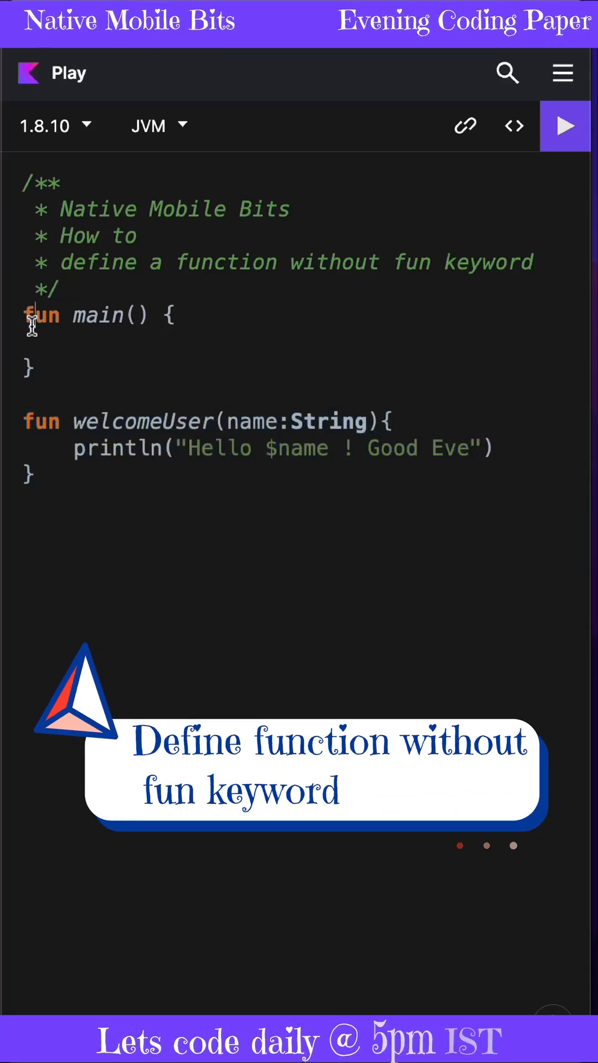
- Highlight the fun keywords and place empty braces below welcomeUser for the new lambda
double_click(40, 420)
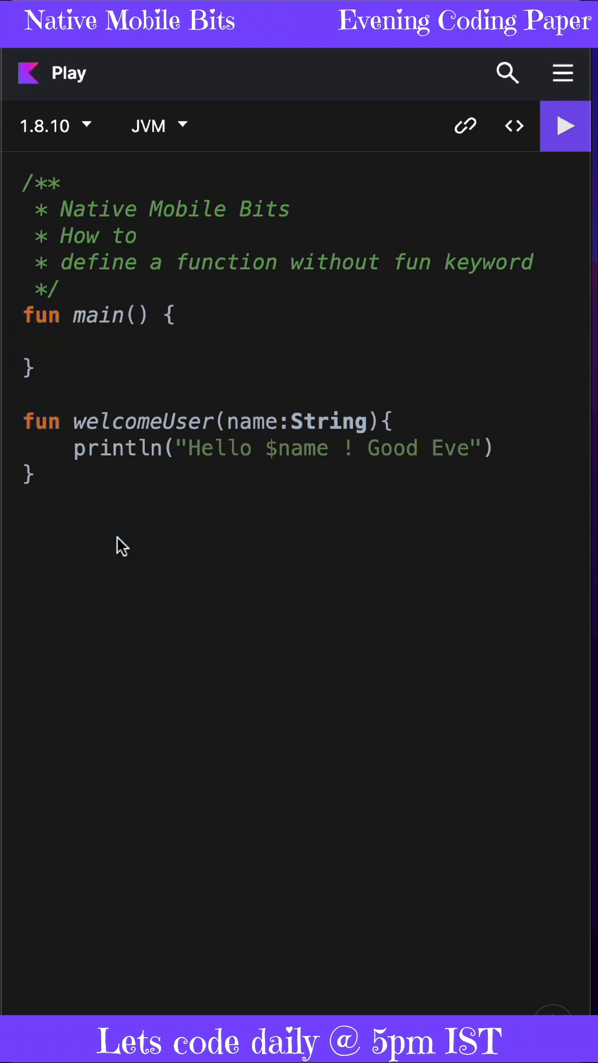
double_click(42, 421)
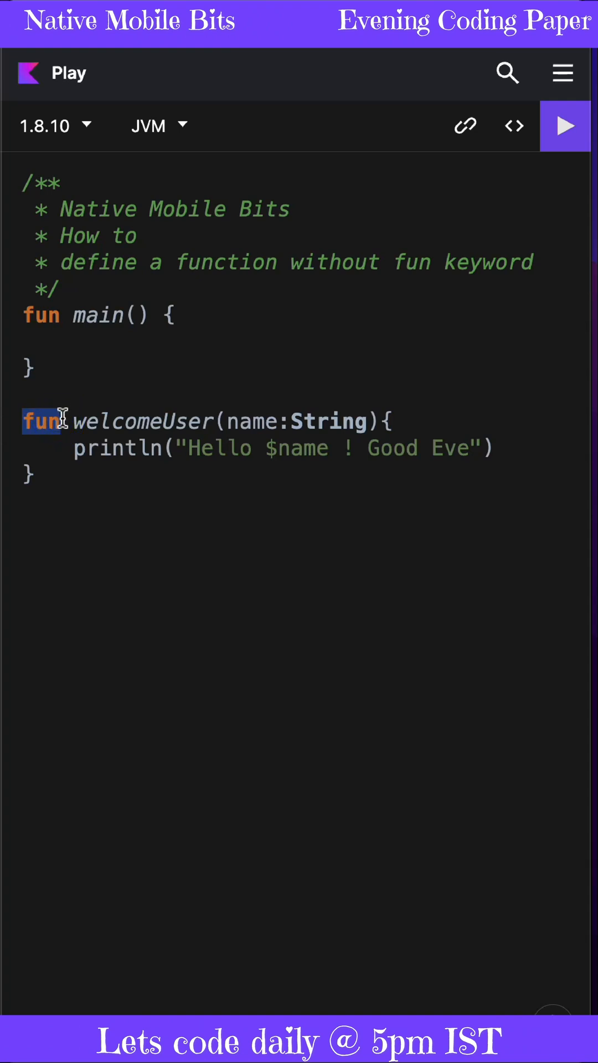
mouse_move(58, 490)
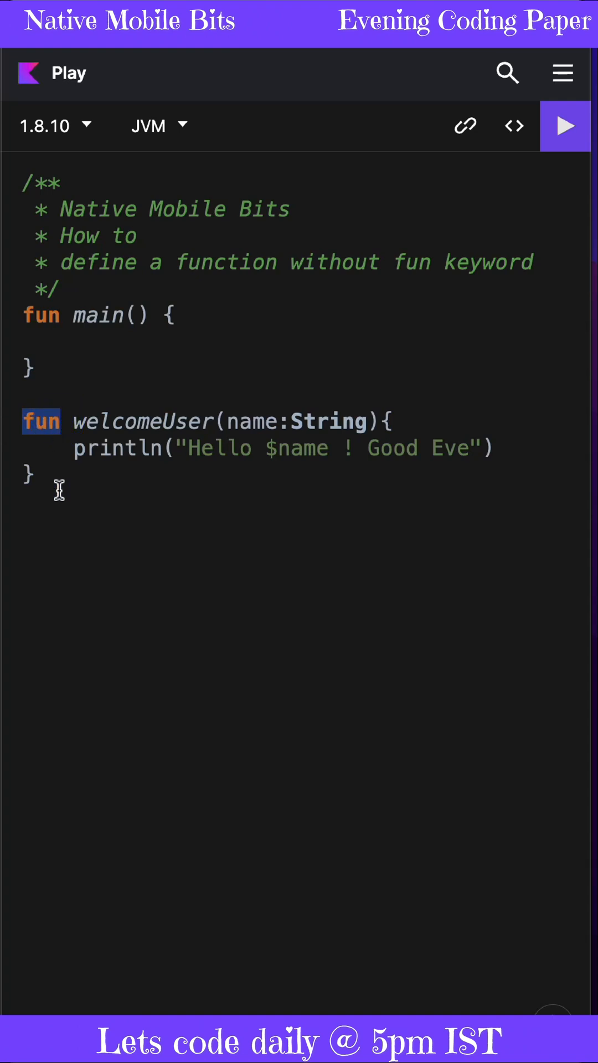
left_click_drag(74, 447, 35, 475)
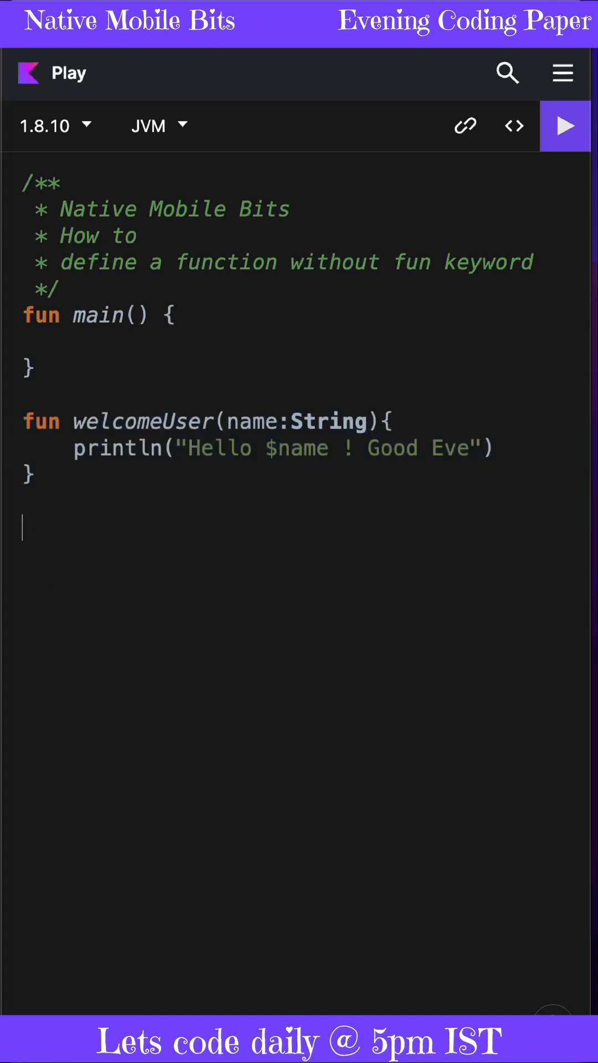
type("{}")
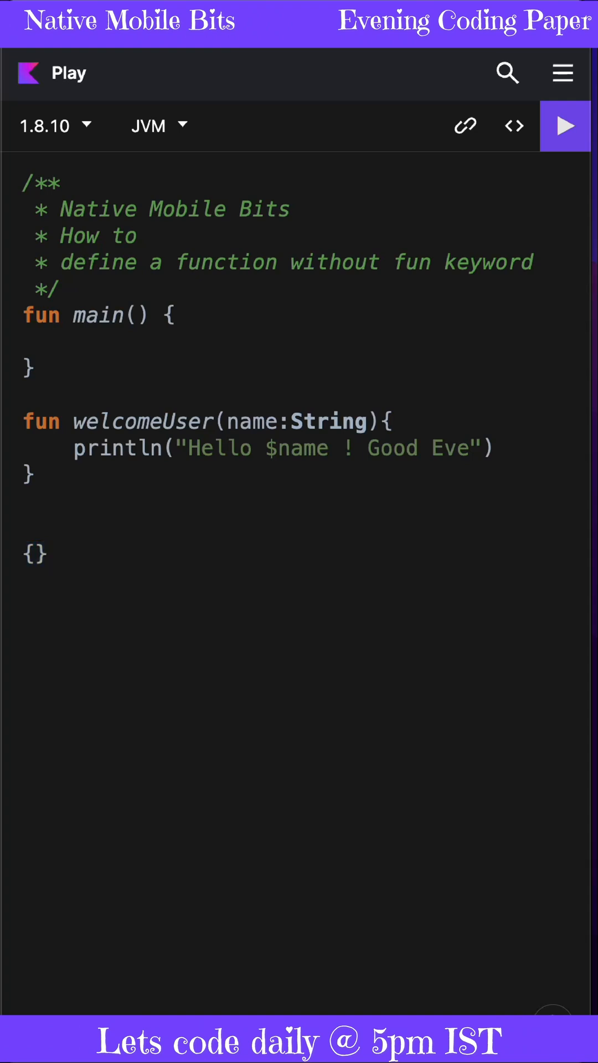
- Declare val welcomeLambda with the function type (String) -> Unit
type("val")
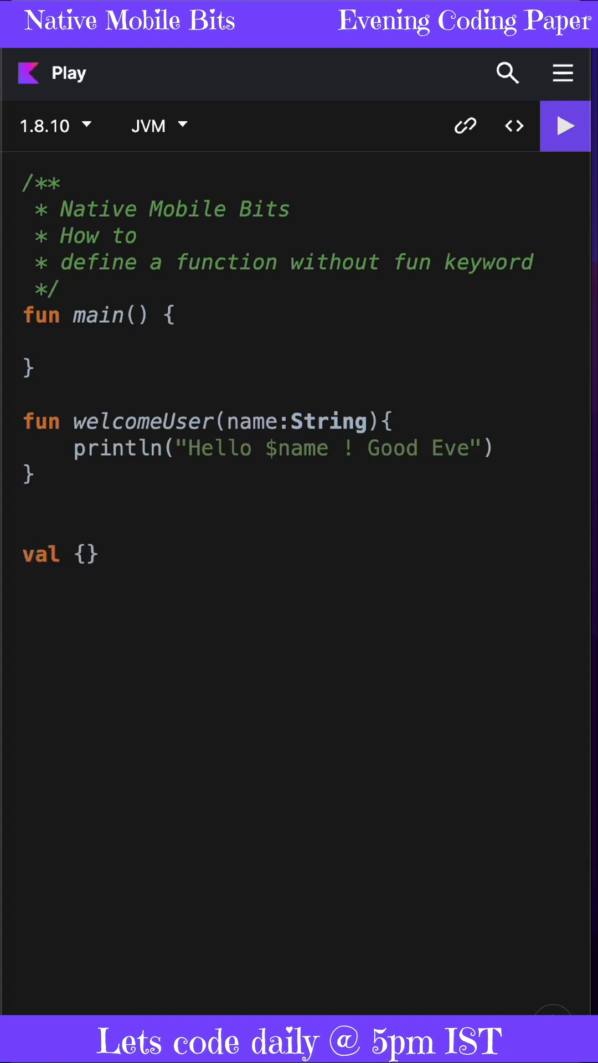
type("welcome")
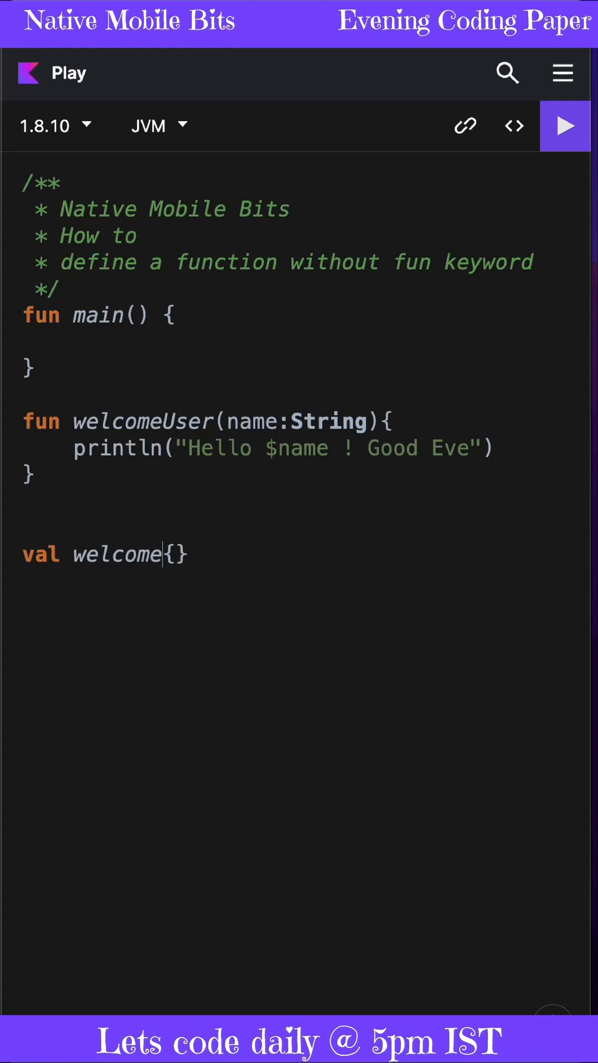
type("Lambda : (")
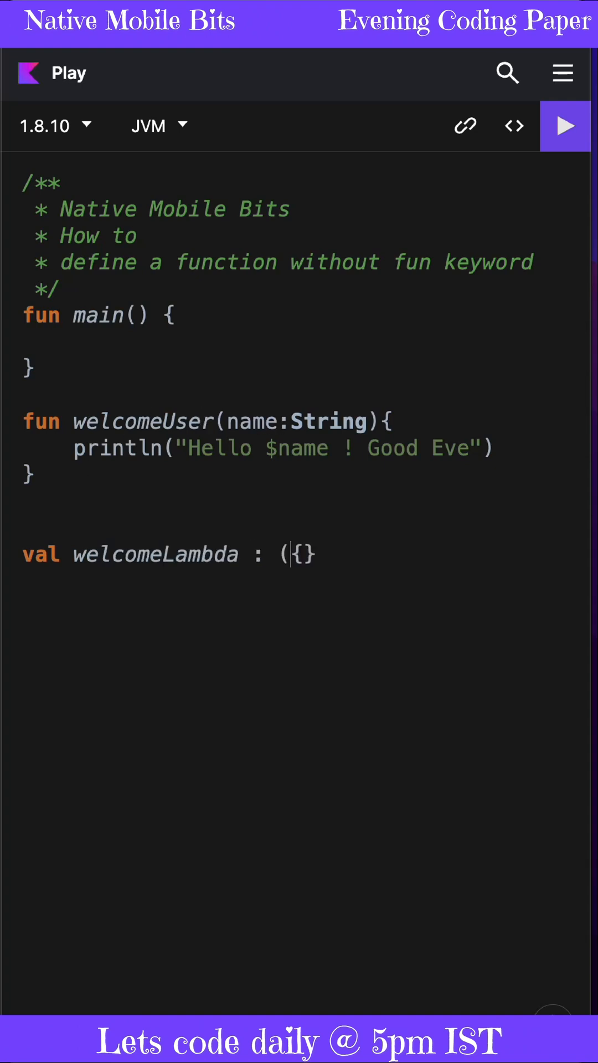
type("String")
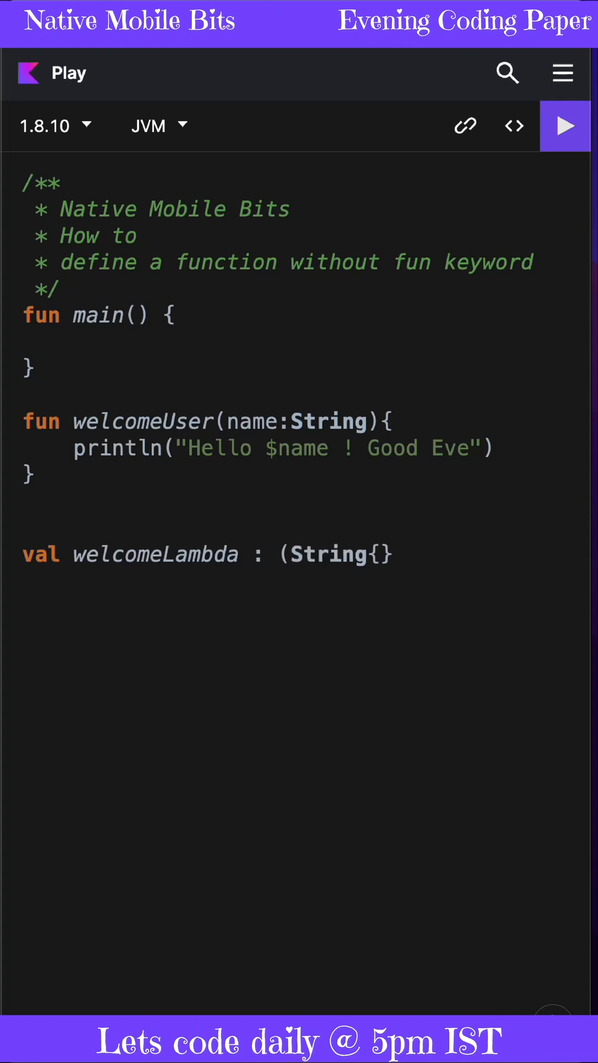
type("->")
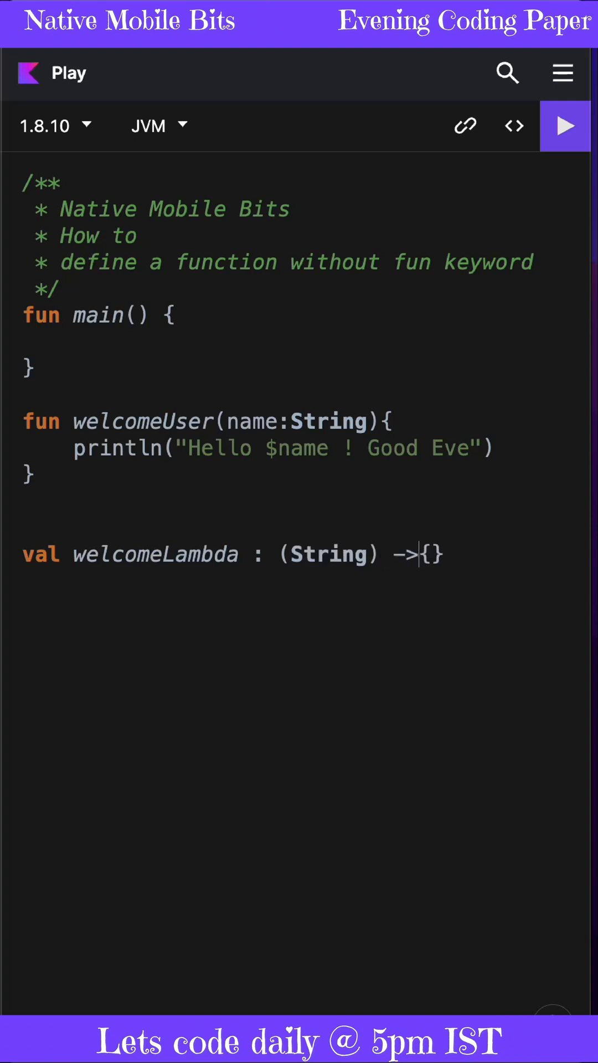
type("Uni")
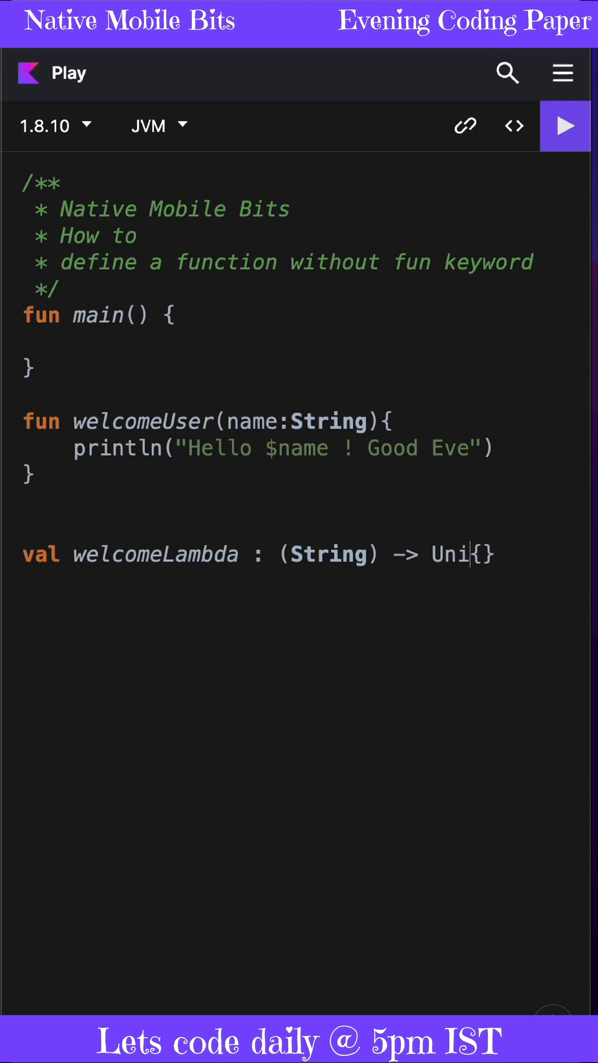
type("t =")
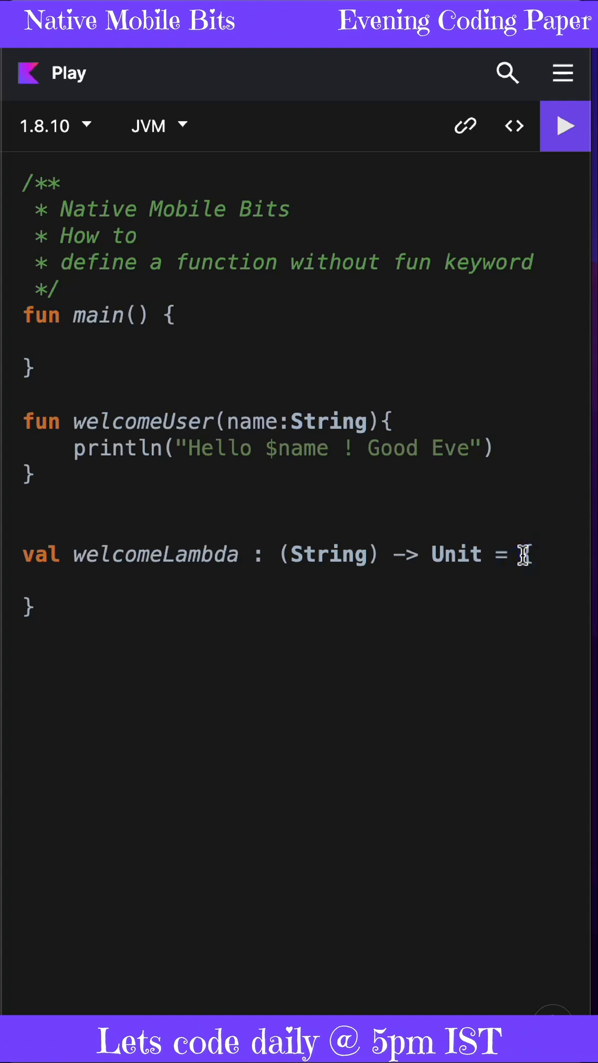
- Give welcomeLambda a body printing "Hello $it ! Good Eve" and run to see the Virat greeting
type("{")
left_click(303, 341)
type("welcomeLambda(\"Virat\")")
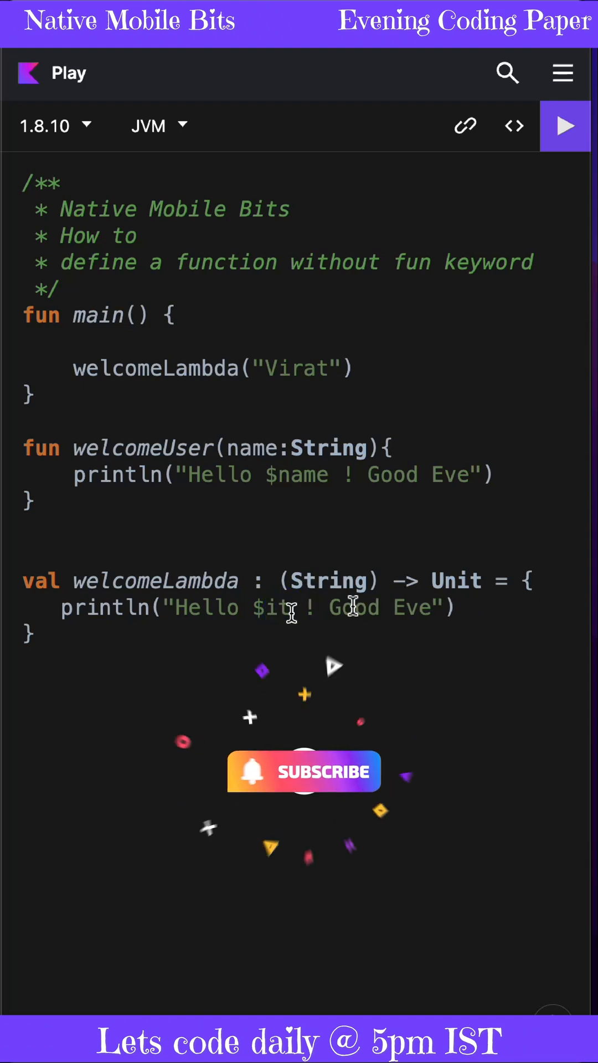
left_click(564, 125)
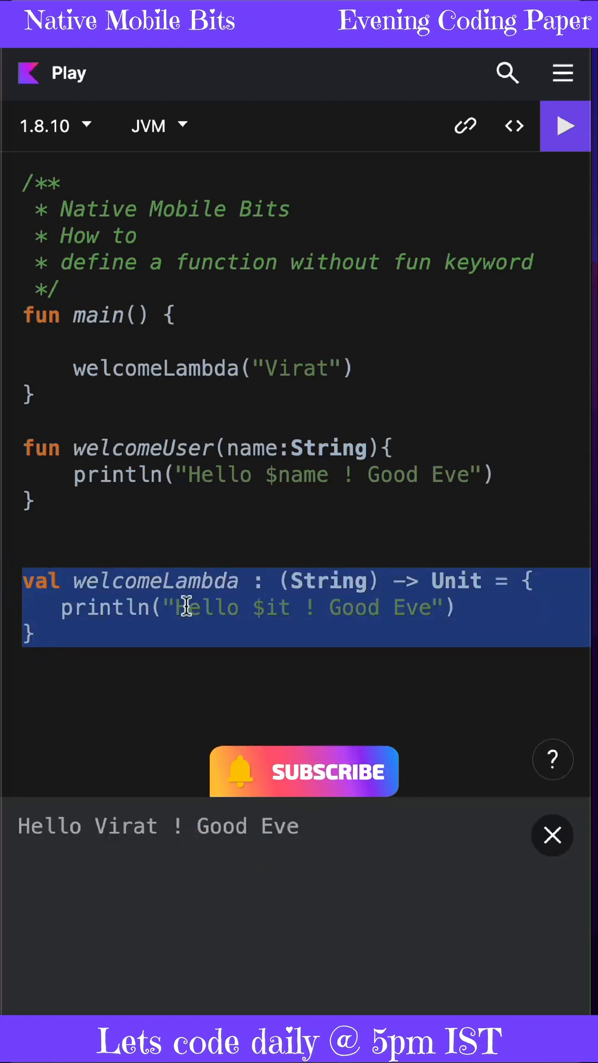